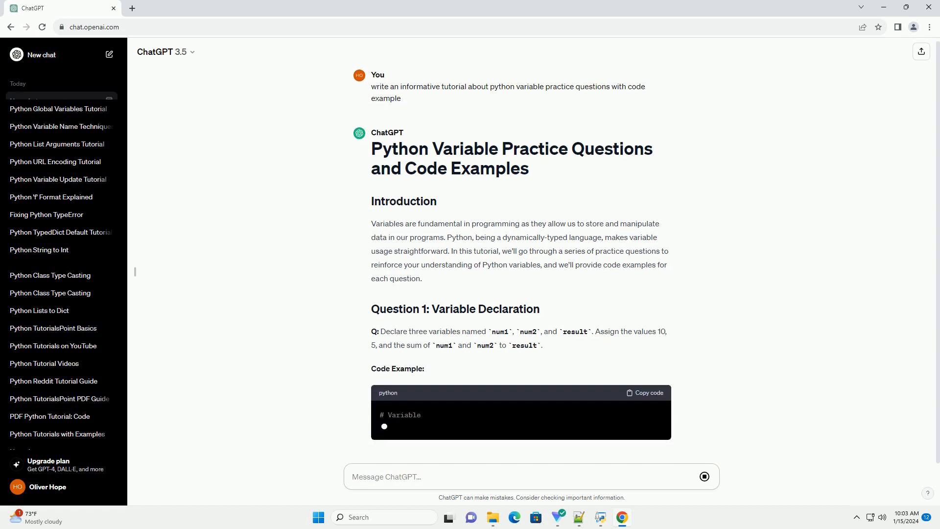
{"action": "scroll", "scroll_direction": "down", "scroll_amount": 3}
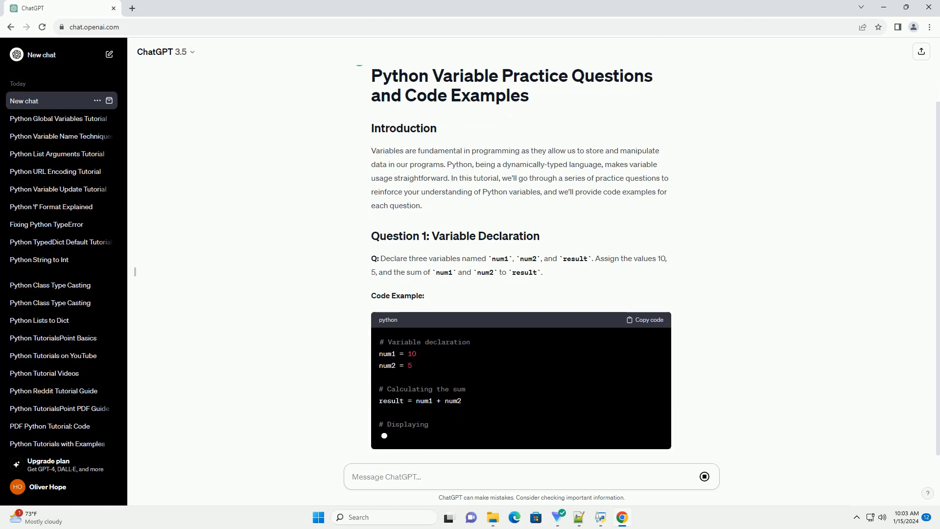
{"action": "scroll", "scroll_direction": "down", "scroll_amount": 3}
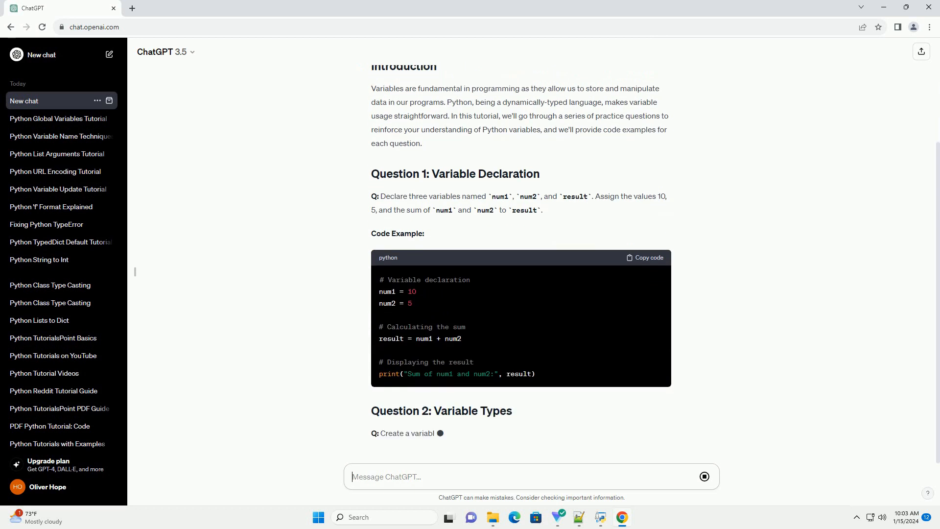
{"action": "scroll", "scroll_direction": "down", "scroll_amount": 3}
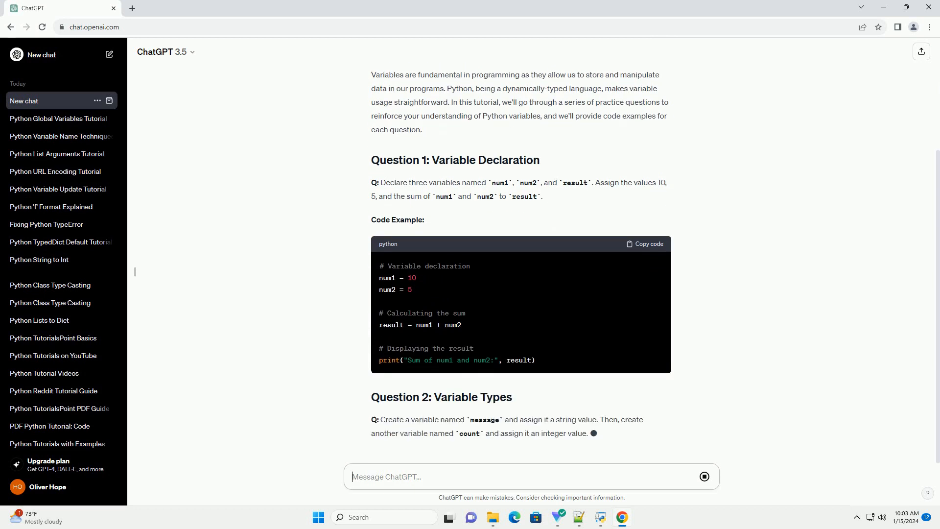
{"action": "scroll", "scroll_direction": "down", "scroll_amount": 3}
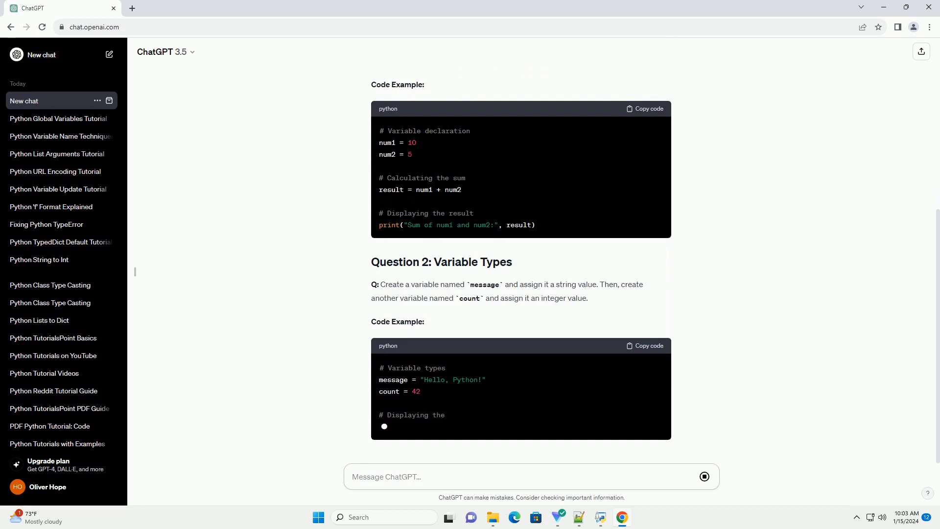
{"action": "scroll", "scroll_direction": "down", "scroll_amount": 3}
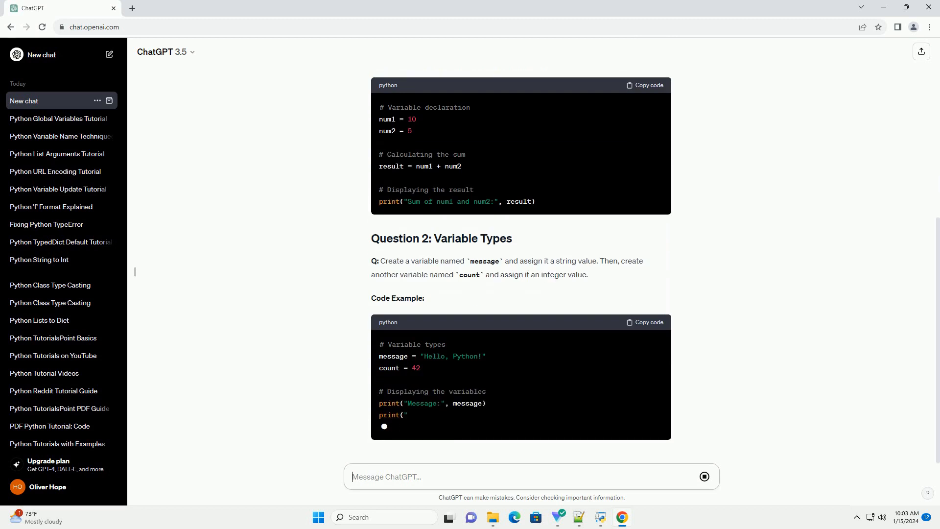
{"action": "scroll", "scroll_direction": "down", "scroll_amount": 3}
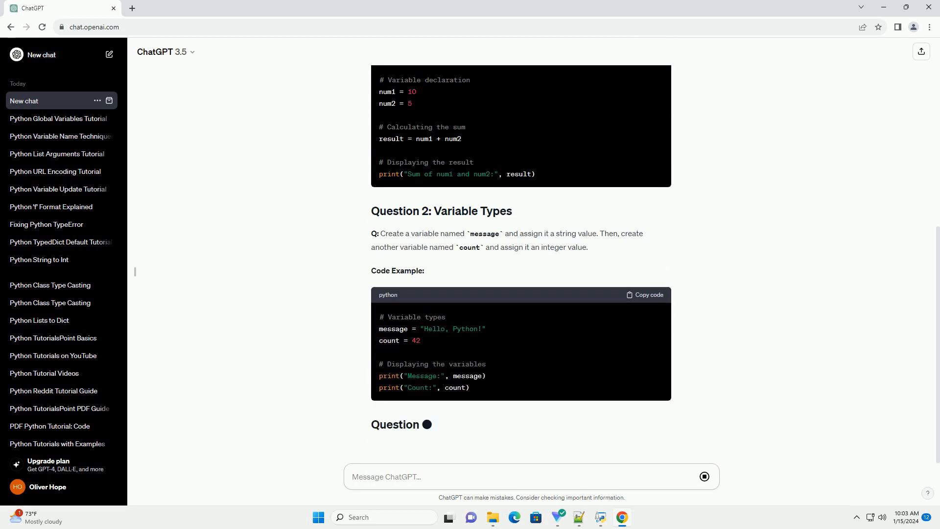
{"action": "scroll", "scroll_direction": "down", "scroll_amount": 3}
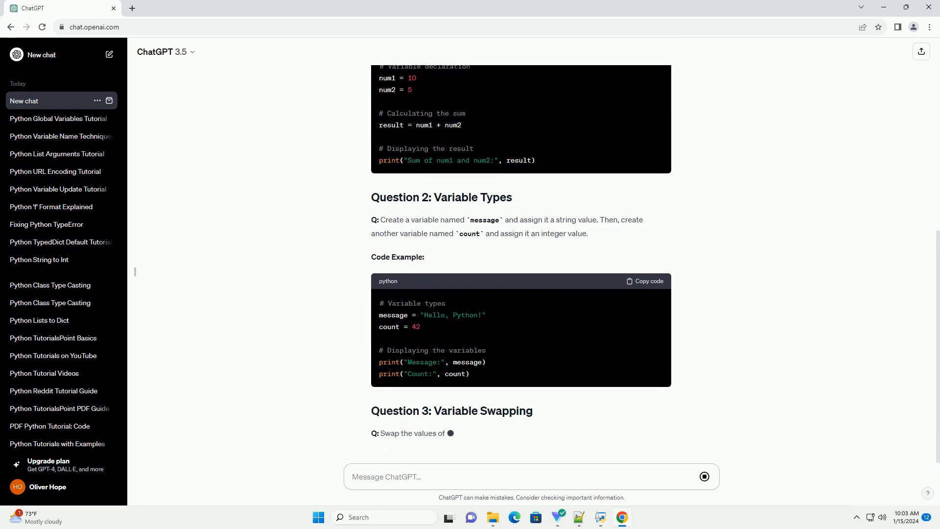
{"action": "scroll", "scroll_direction": "down", "scroll_amount": 3}
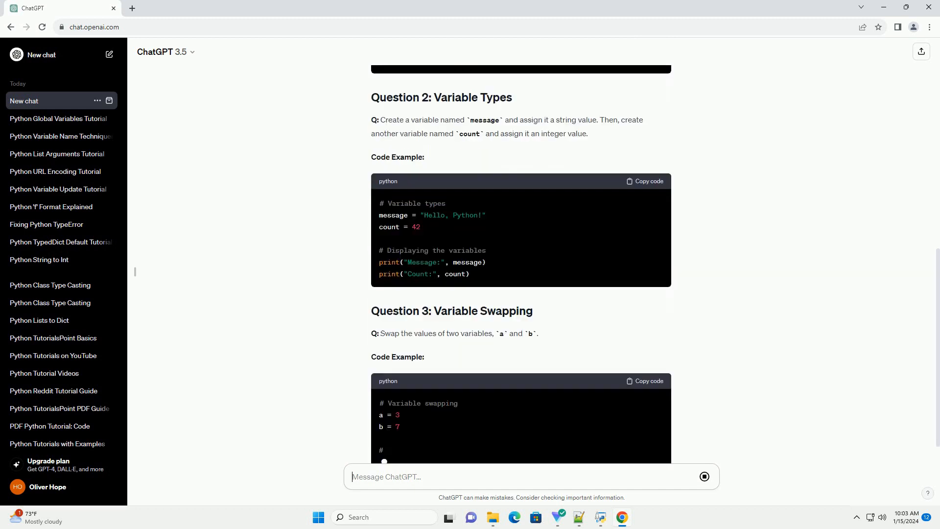
{"action": "scroll", "scroll_direction": "down", "scroll_amount": 3}
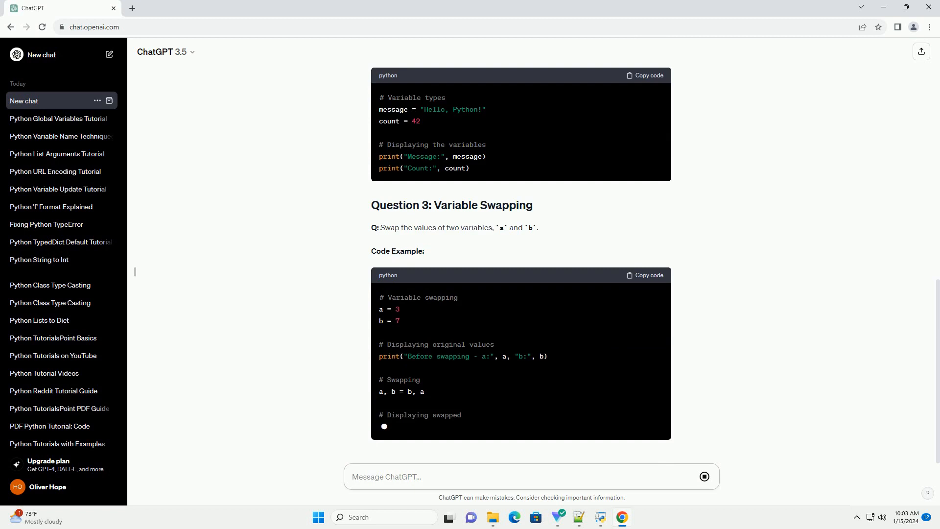
{"action": "scroll", "scroll_direction": "down", "scroll_amount": 3}
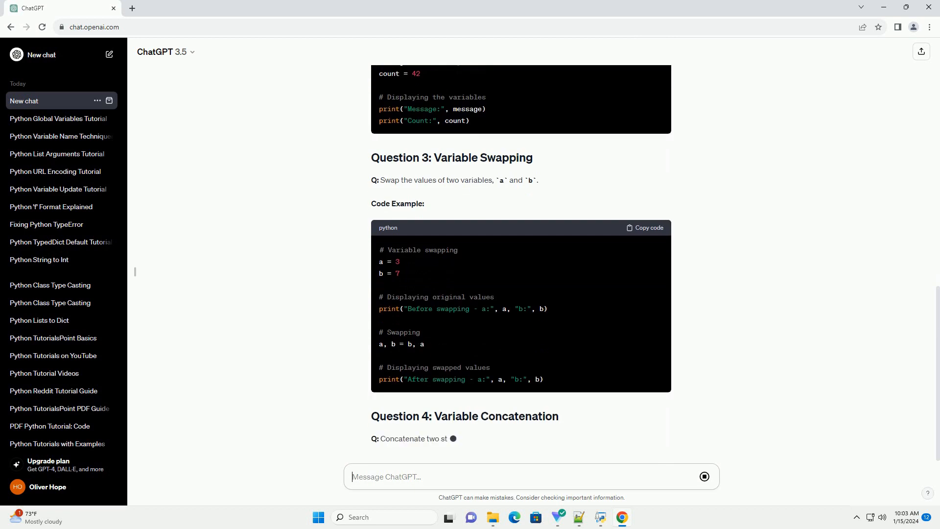
{"action": "scroll", "scroll_direction": "down", "scroll_amount": 3}
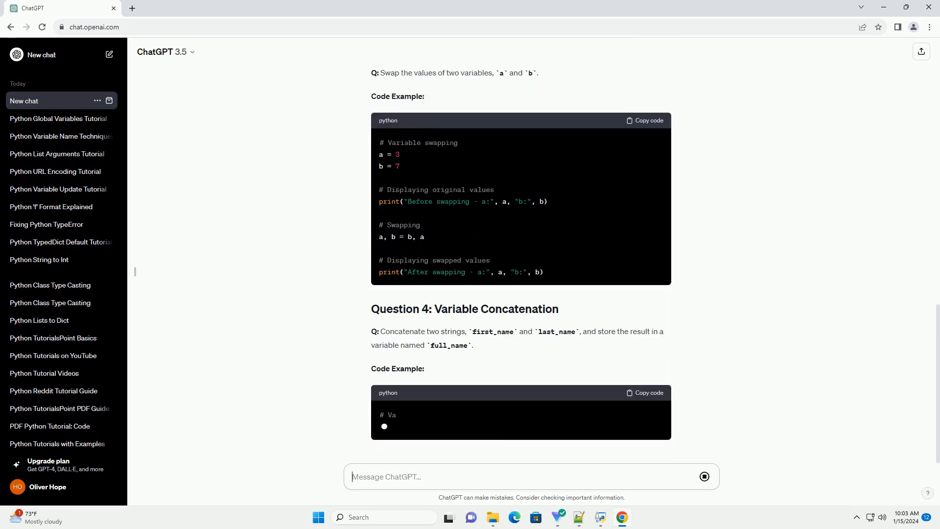
{"action": "scroll", "scroll_direction": "down", "scroll_amount": 3}
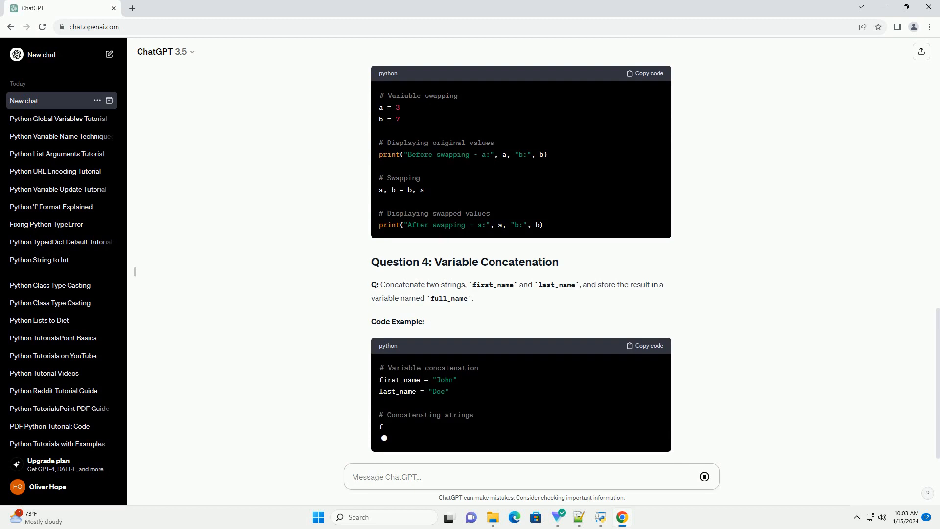
{"action": "scroll", "scroll_direction": "down", "scroll_amount": 3}
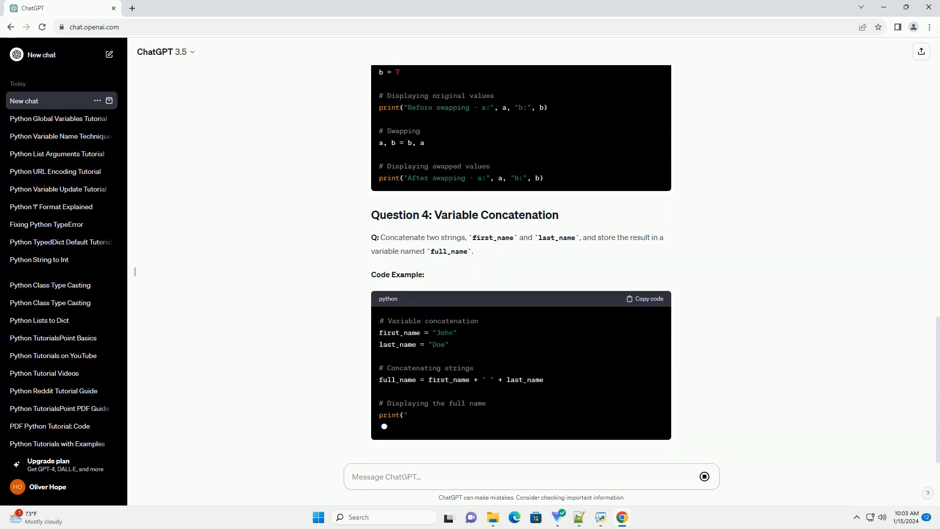
{"action": "scroll", "scroll_direction": "down", "scroll_amount": 3}
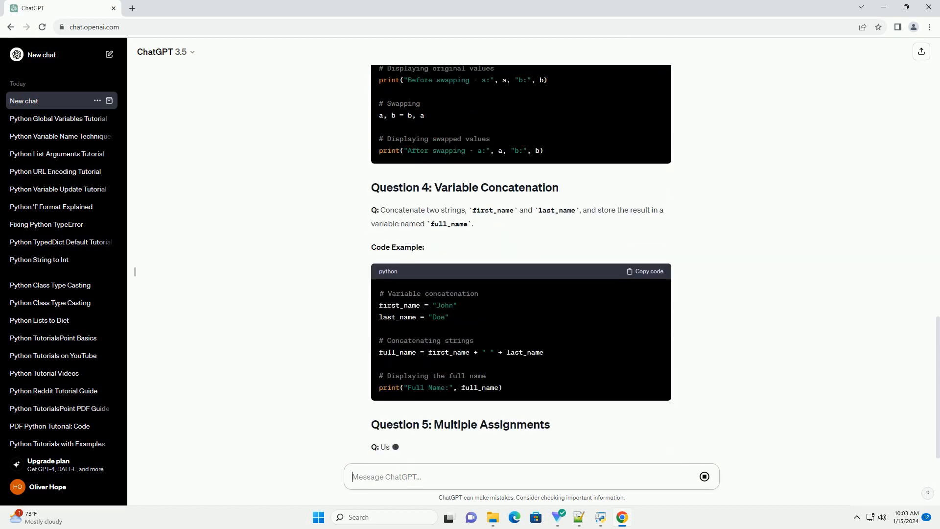
{"action": "scroll", "scroll_direction": "down", "scroll_amount": 3}
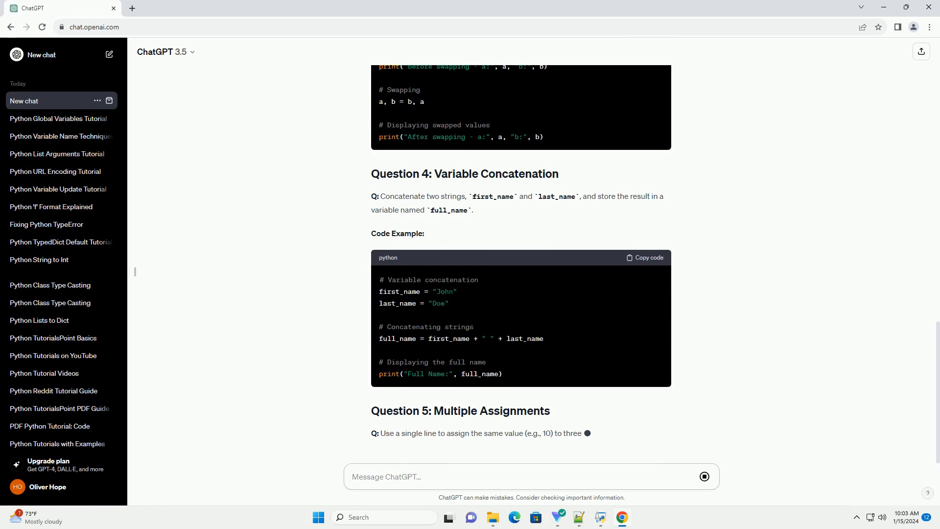
{"action": "scroll", "scroll_direction": "down", "scroll_amount": 3}
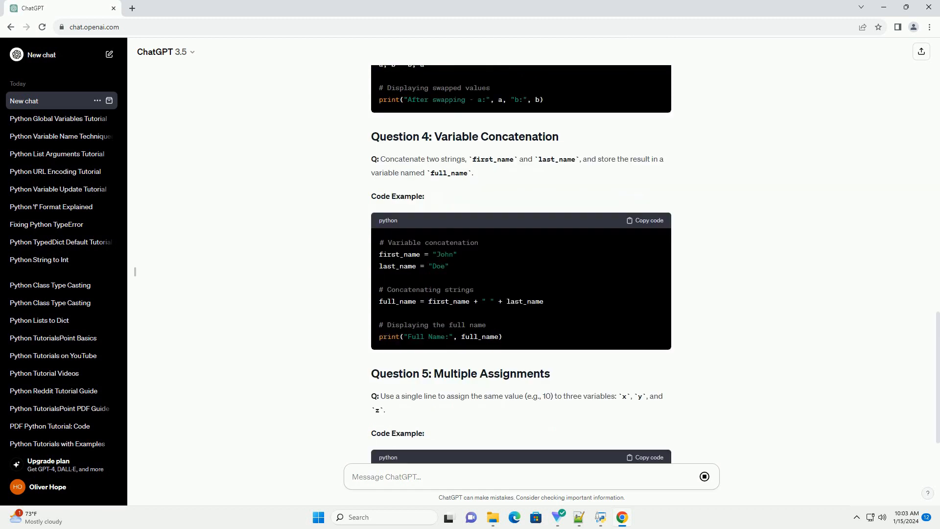
{"action": "scroll", "scroll_direction": "down", "scroll_amount": 3}
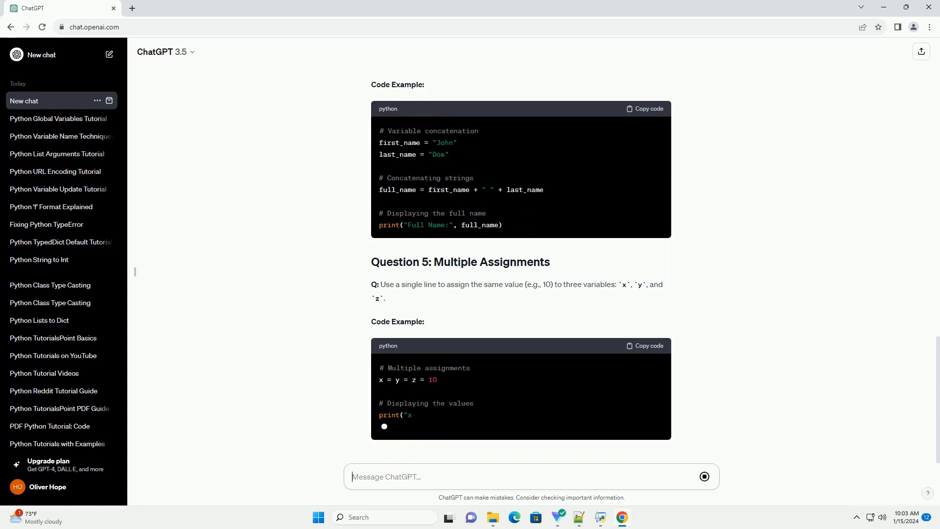
{"action": "scroll", "scroll_direction": "down", "scroll_amount": 3}
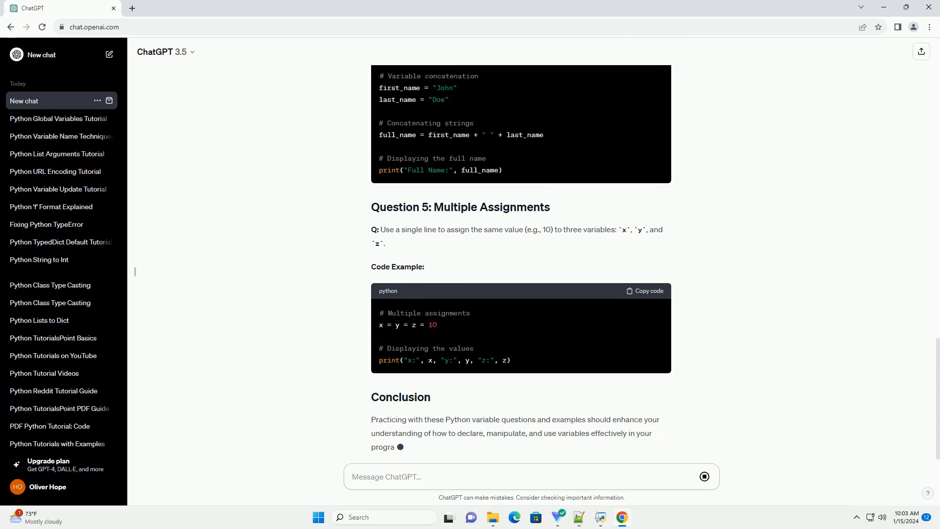
{"action": "scroll", "scroll_direction": "down", "scroll_amount": 3}
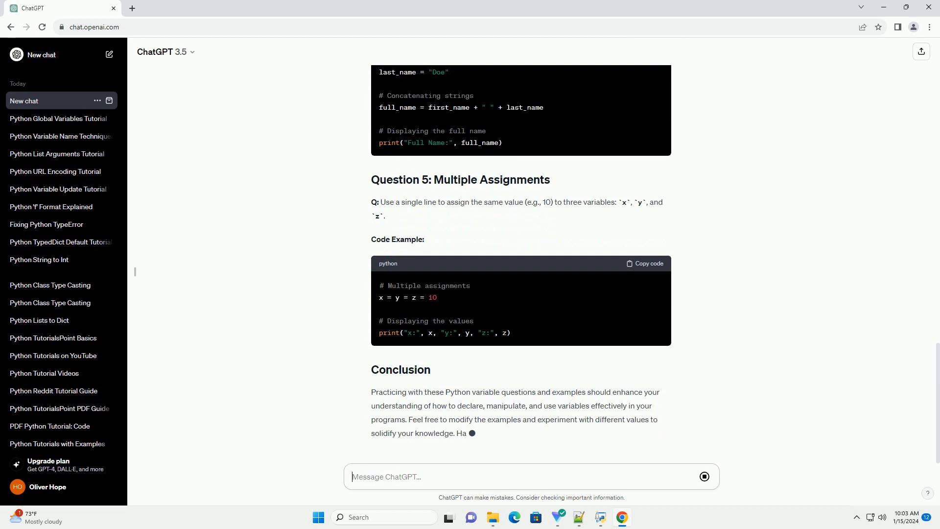